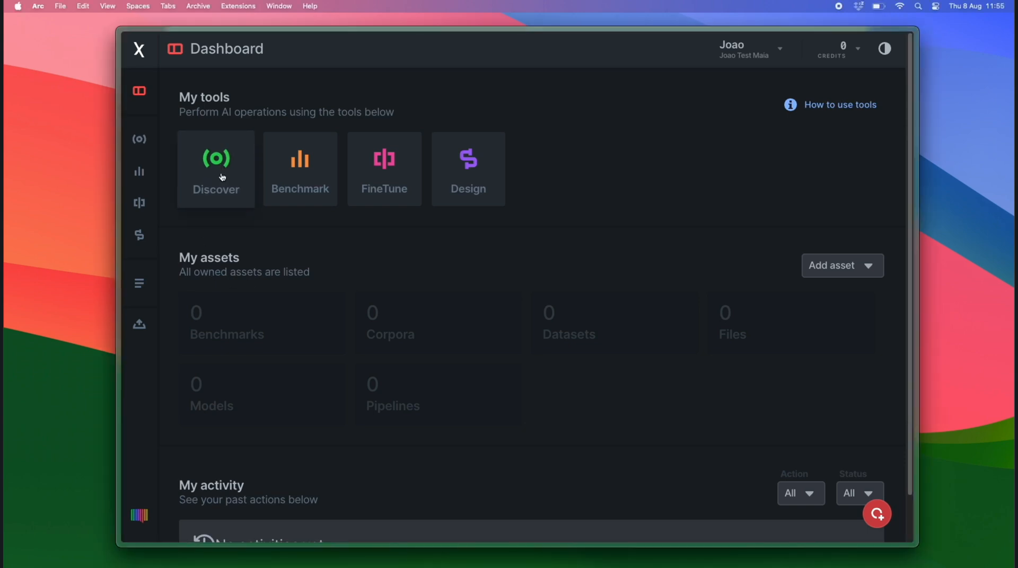
Filter the Discover catalogue by function to Text generation, narrowing it to 54 models
left_click(215, 168)
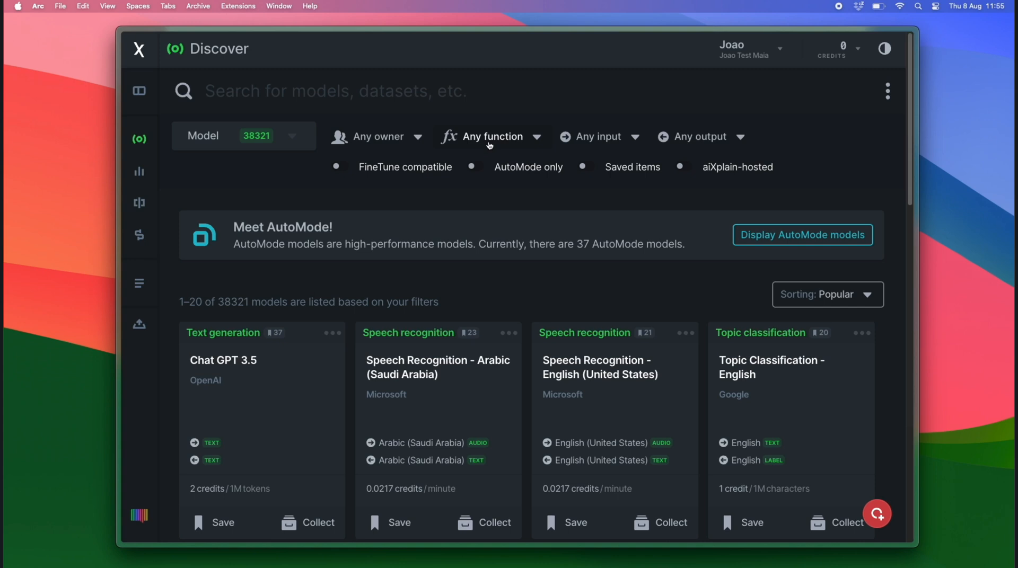
left_click(491, 137)
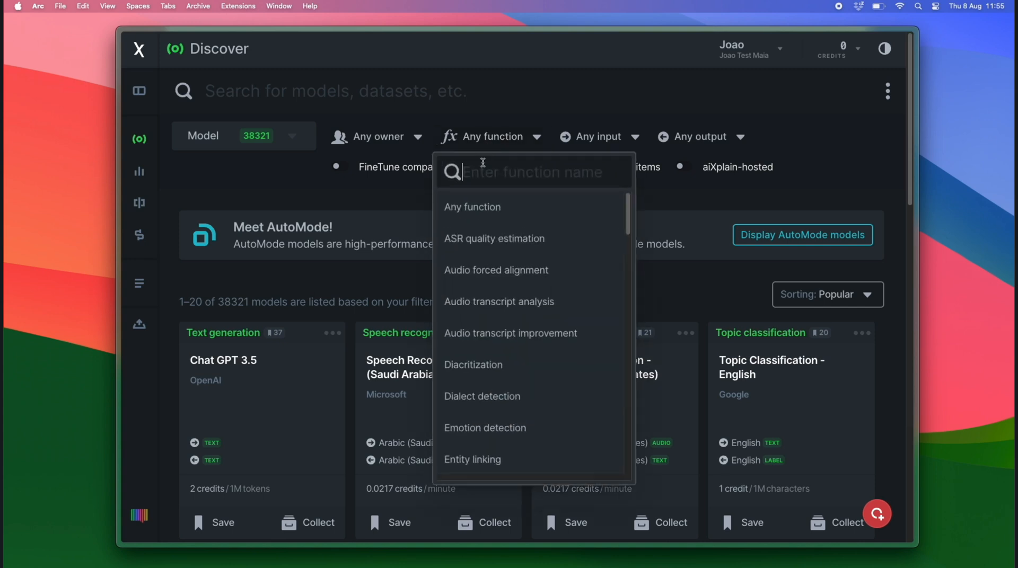
type("Text Generat")
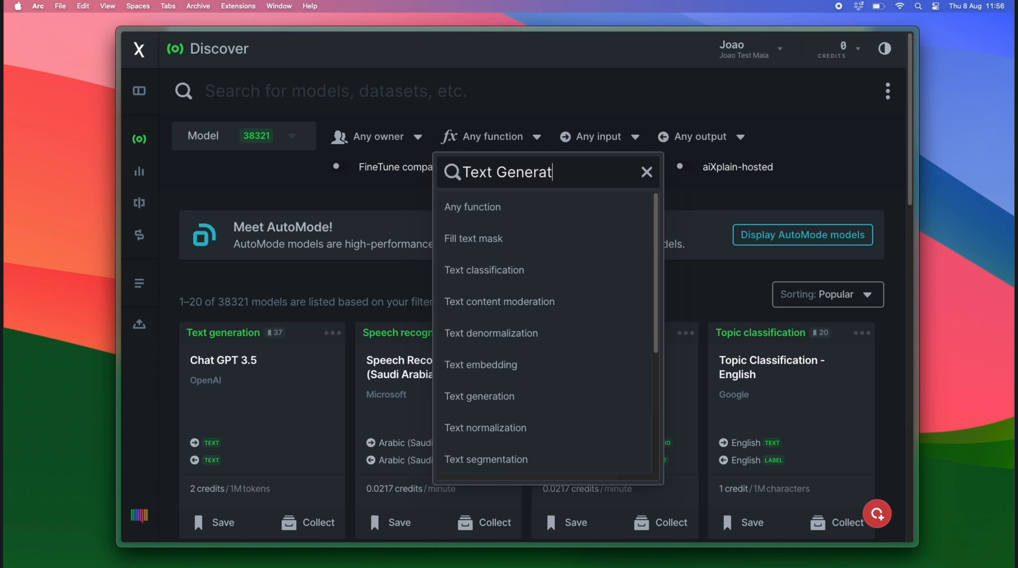
mouse_move(497, 400)
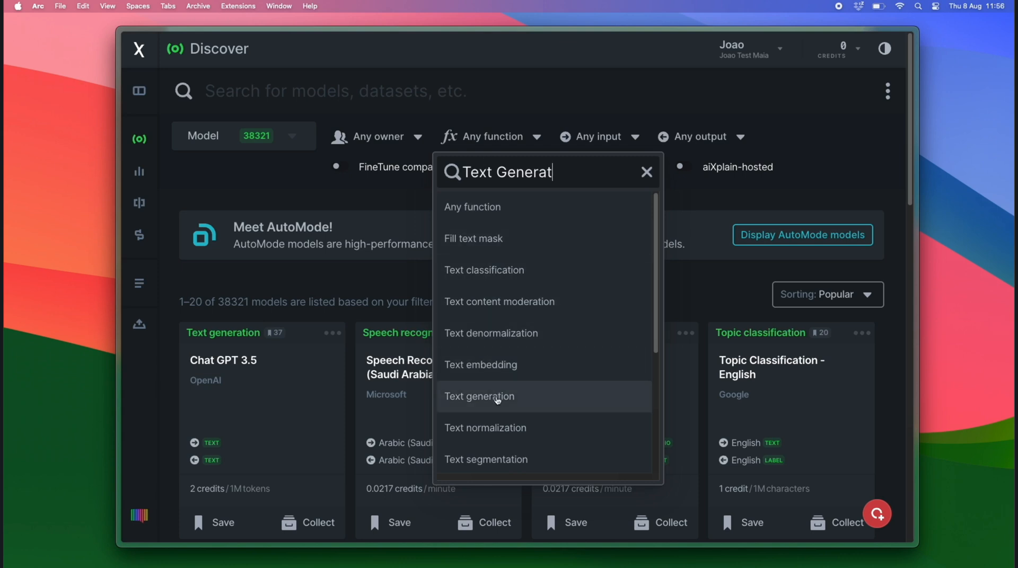
left_click(479, 396)
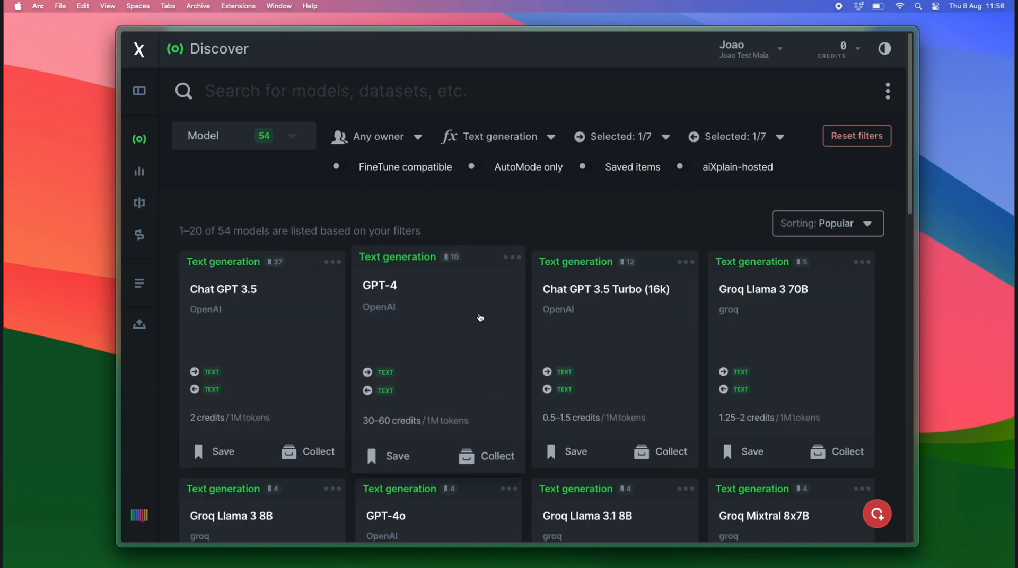
left_click(827, 223)
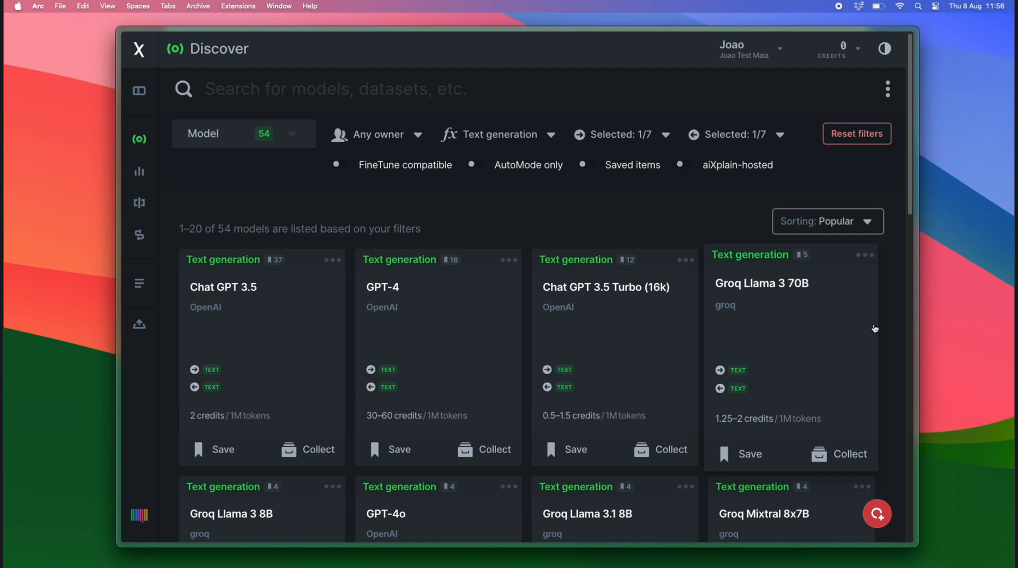
scroll("down", 3)
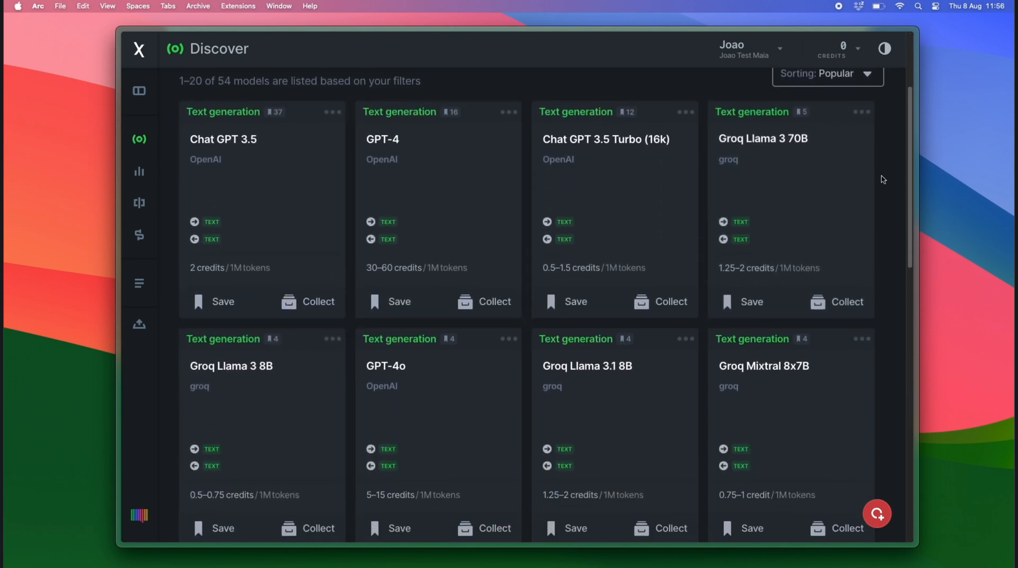
mouse_move(902, 198)
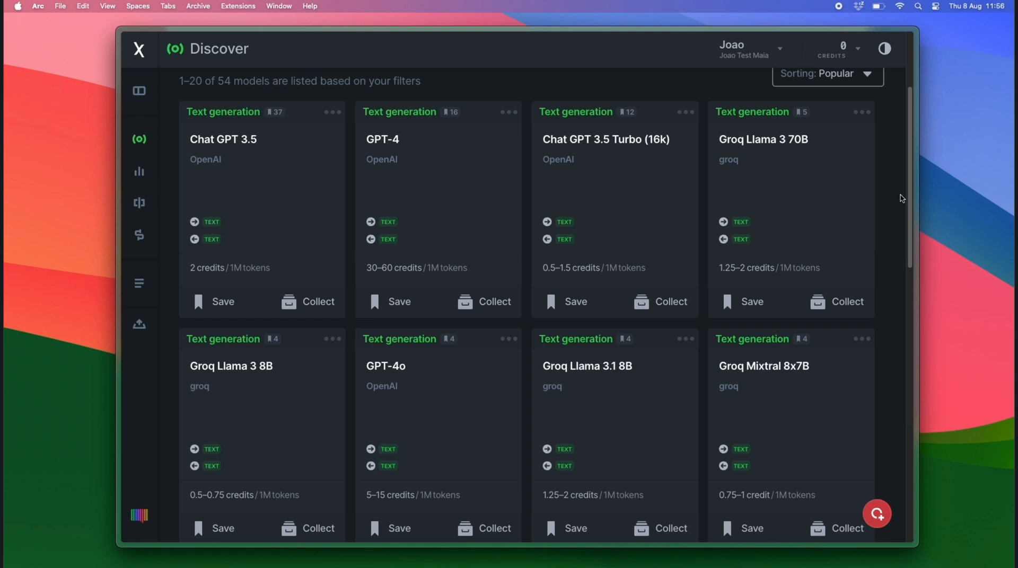
mouse_move(840, 177)
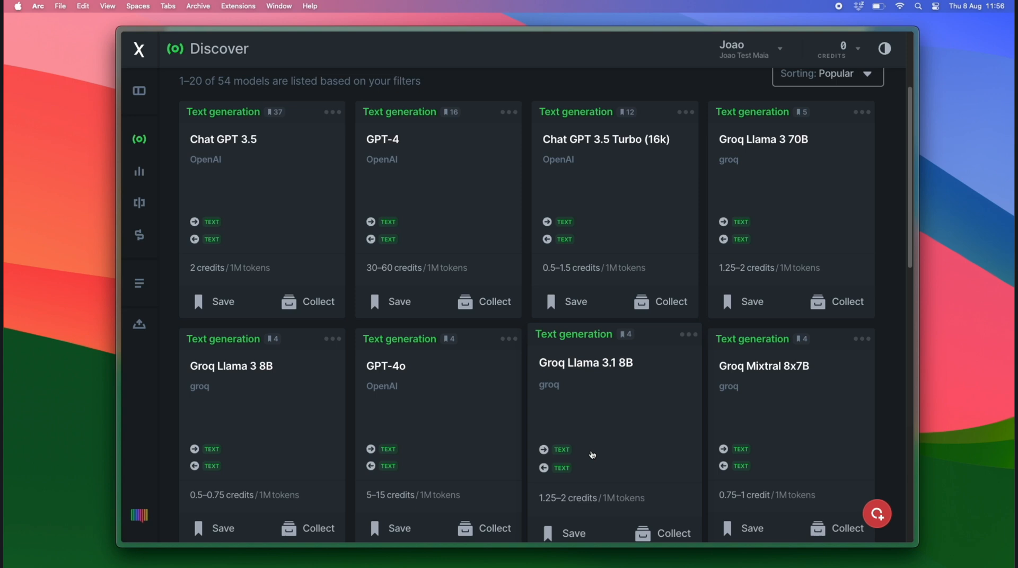
mouse_move(595, 402)
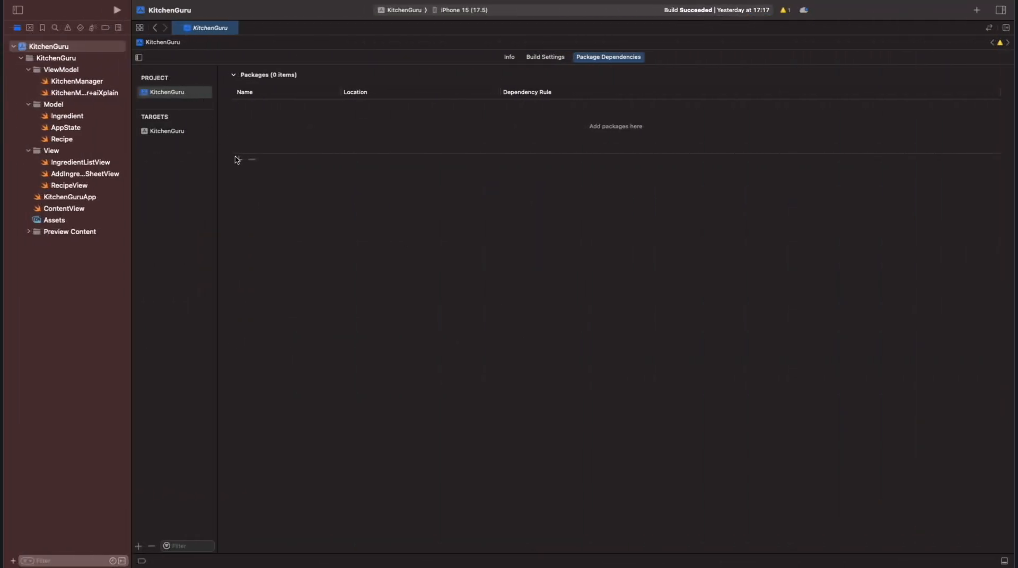
mouse_move(239, 160)
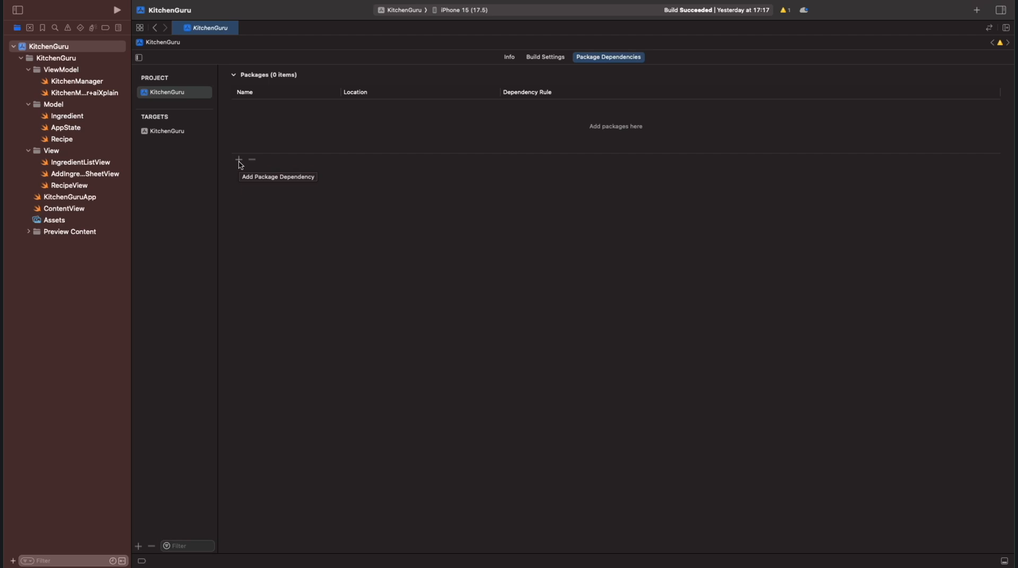
left_click(237, 160)
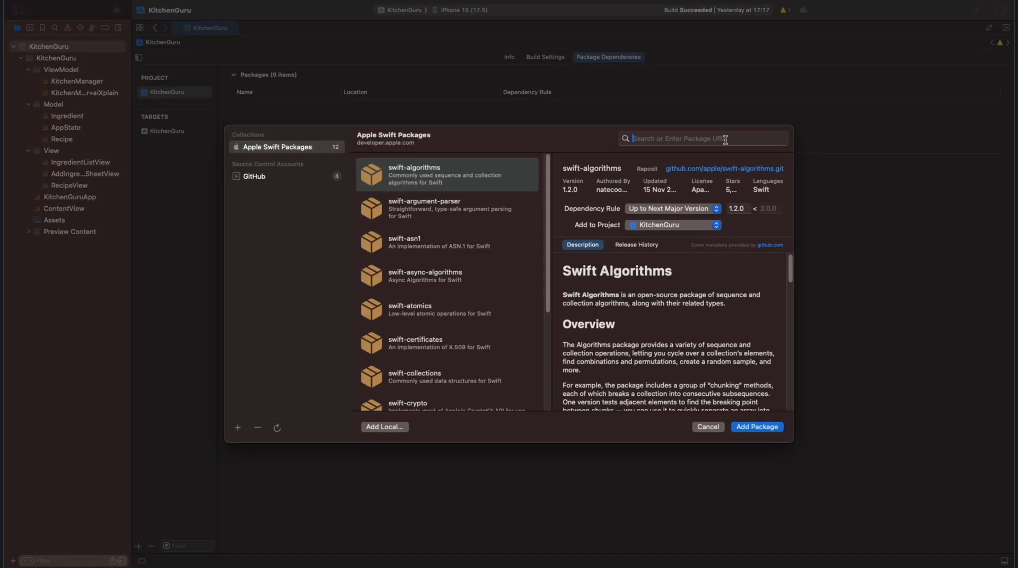
type("https://github.com/aixplain/aiXplainKit")
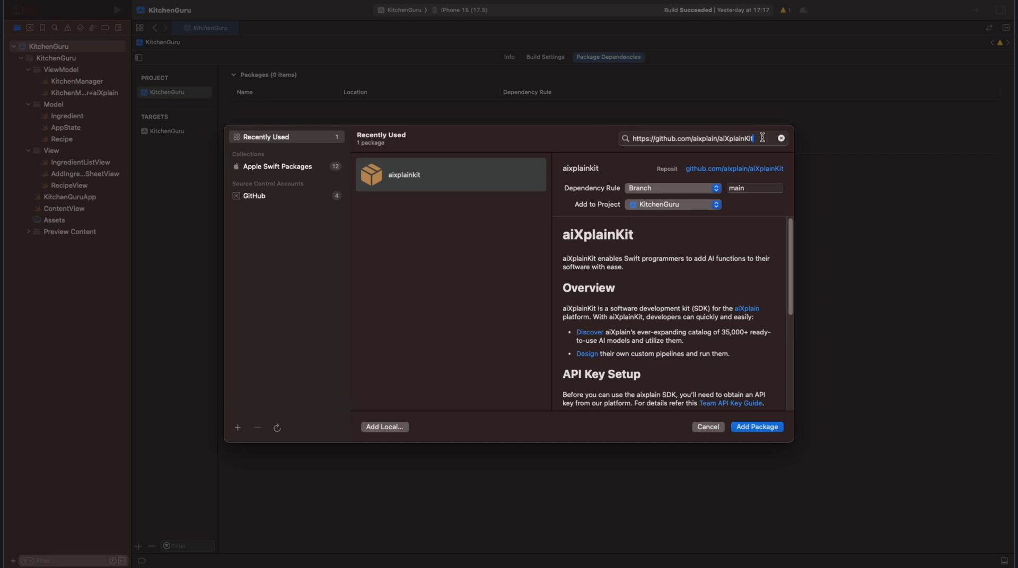
mouse_move(681, 269)
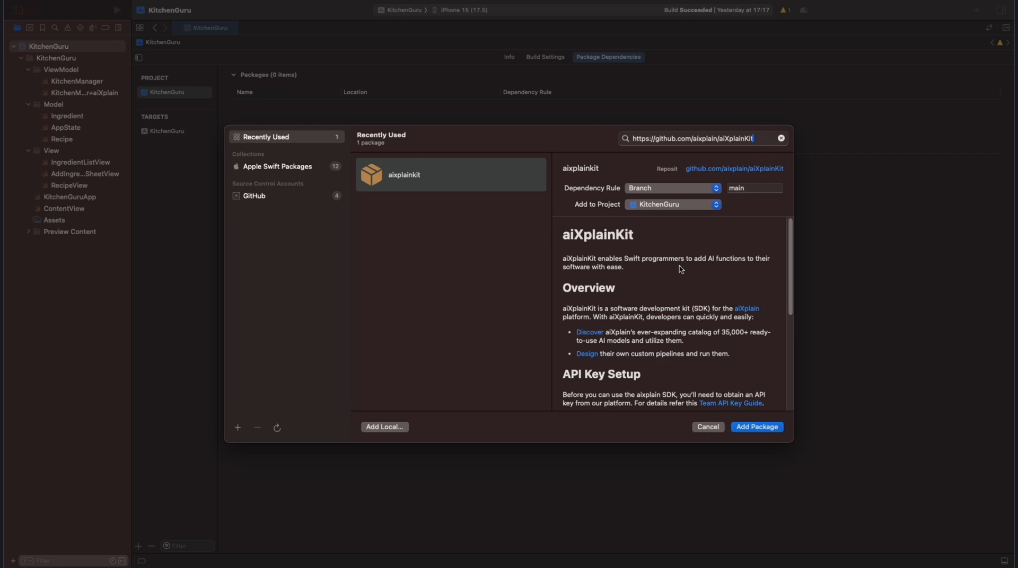
mouse_move(711, 284)
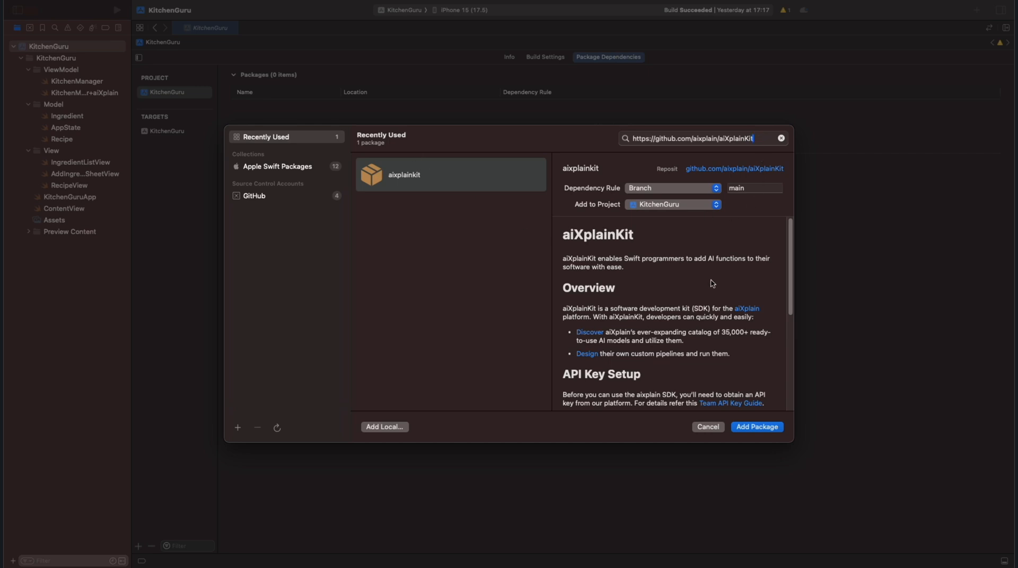
scroll("down", 3)
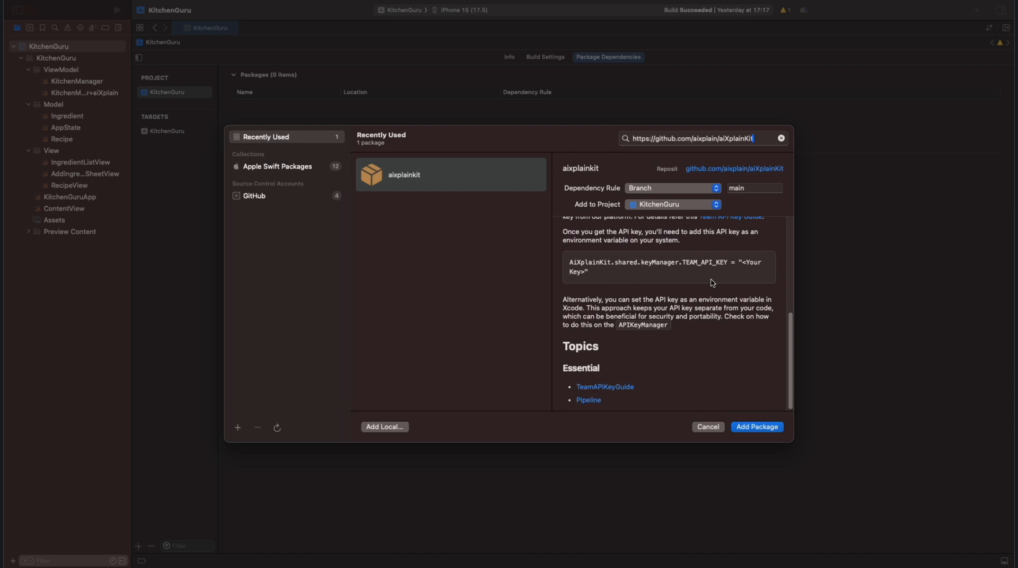
left_click(756, 427)
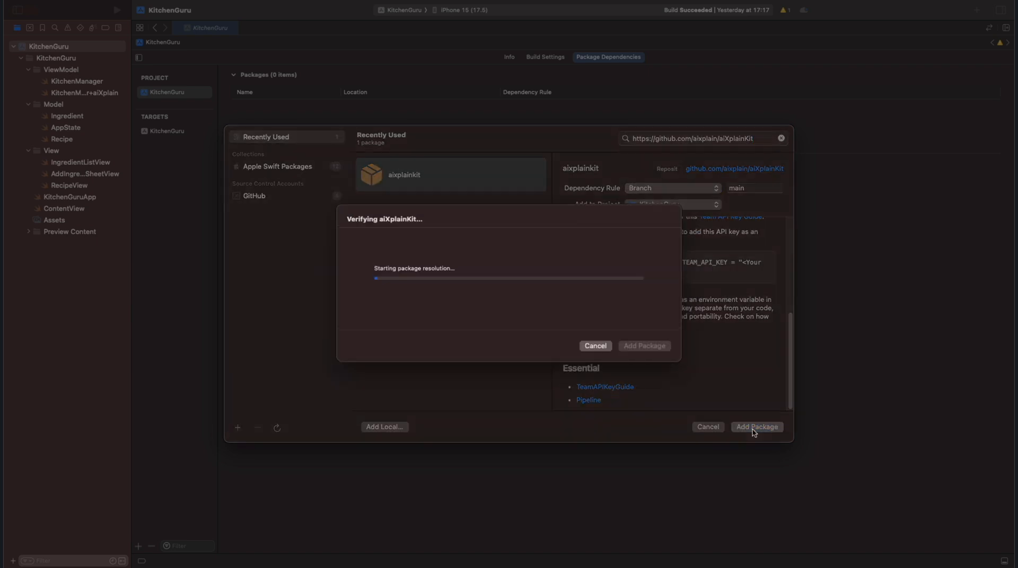
left_click(756, 426)
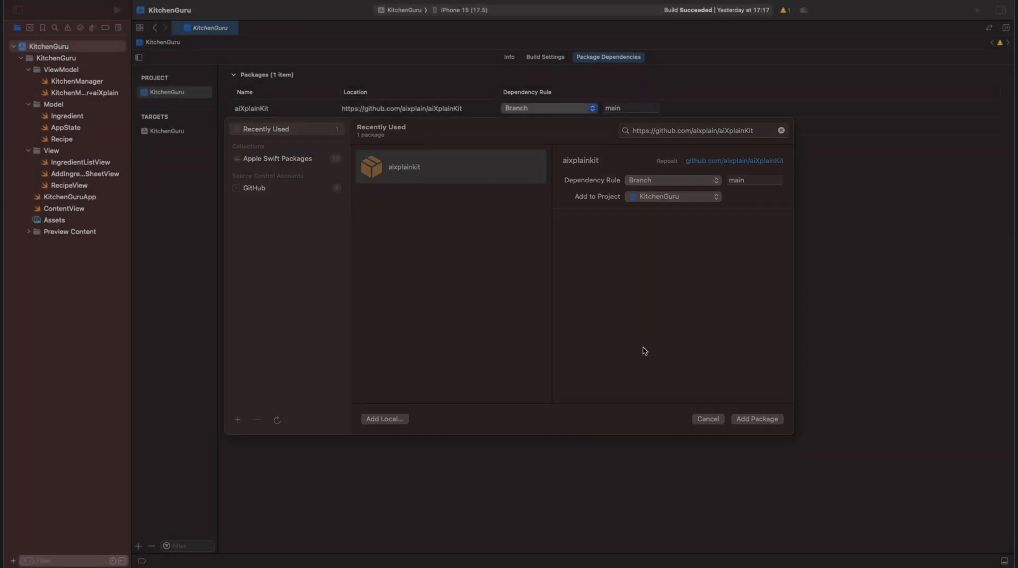
left_click(757, 419)
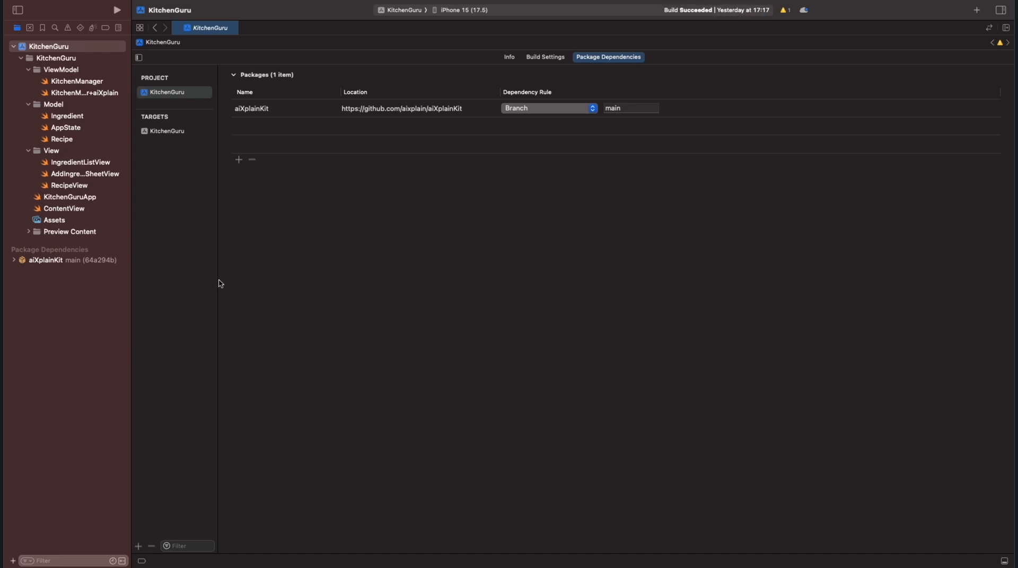
mouse_move(595, 205)
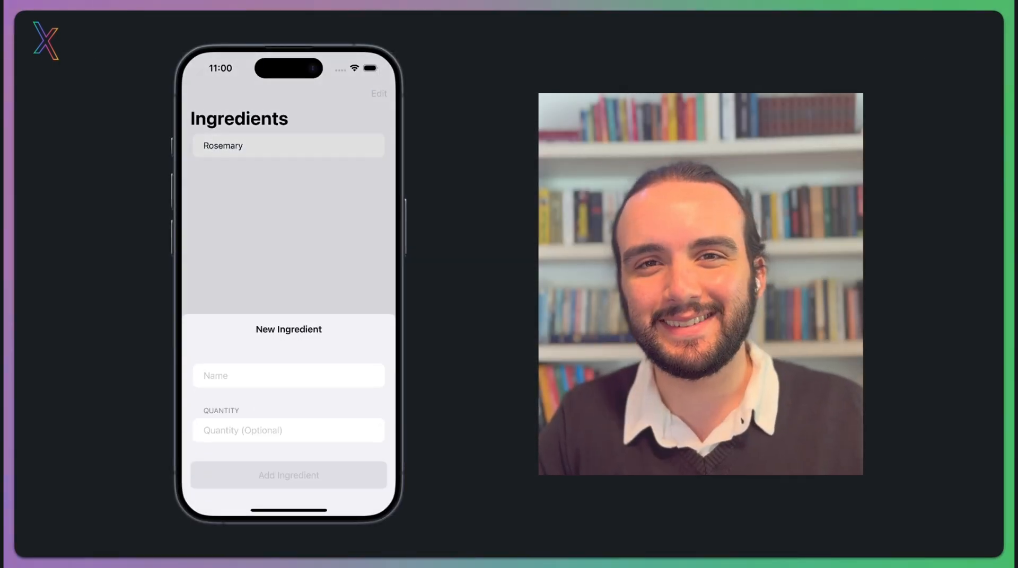
Add Cheese and Pasta after Rosemary and start Make Recipe from the three ingredients
type("Cheese")
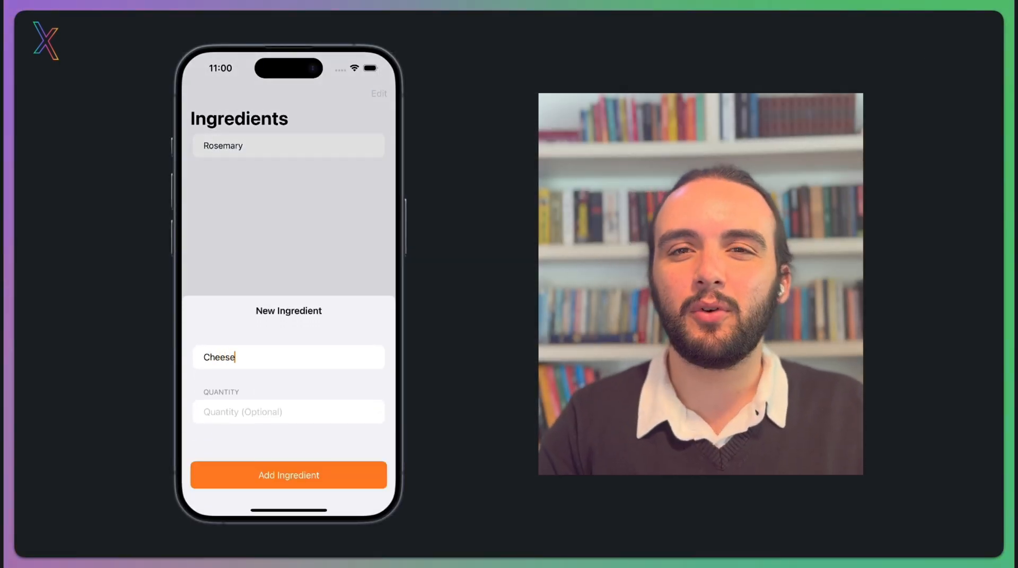
left_click(289, 475)
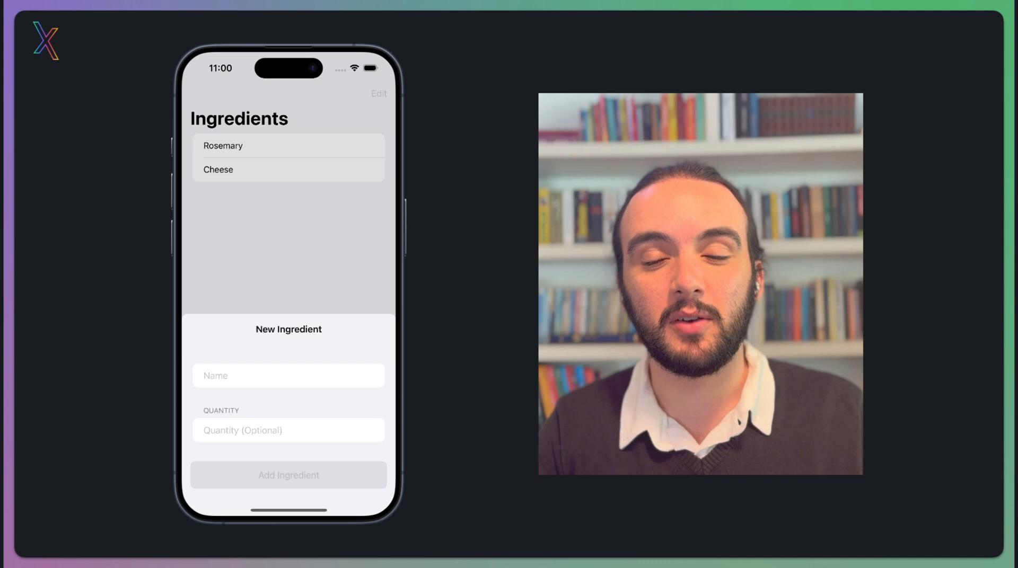
type("Pasta")
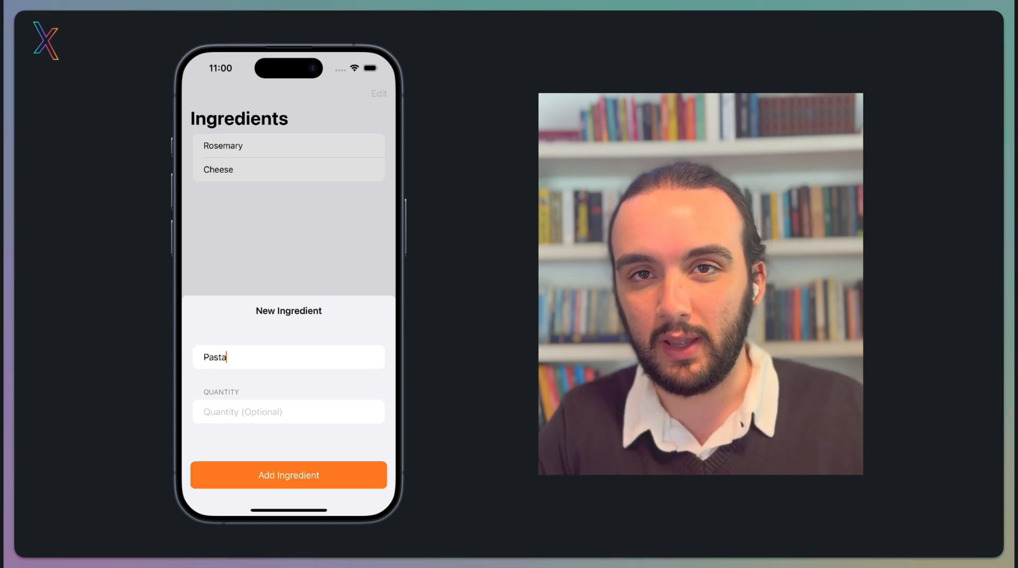
left_click(287, 475)
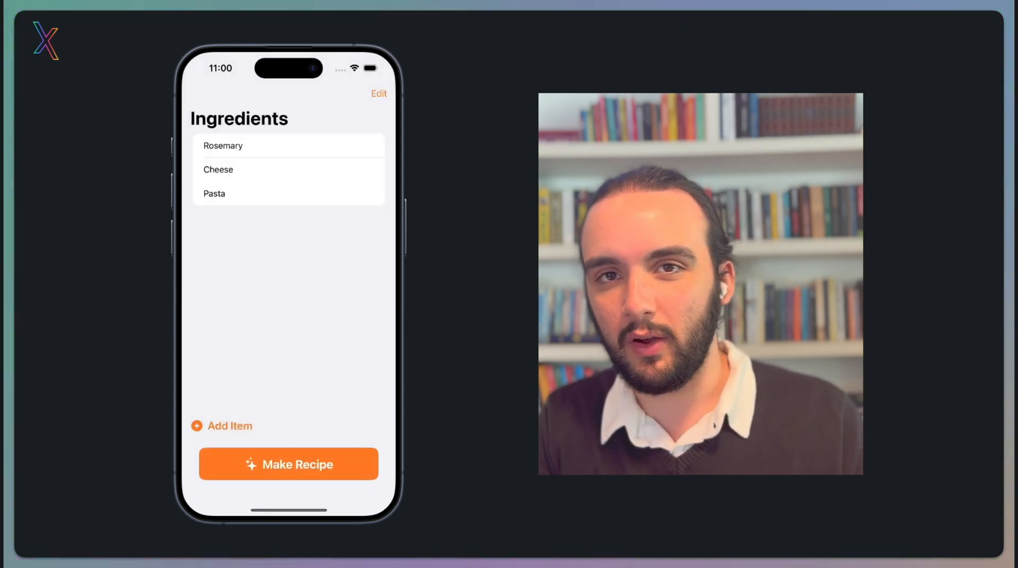
left_click(289, 464)
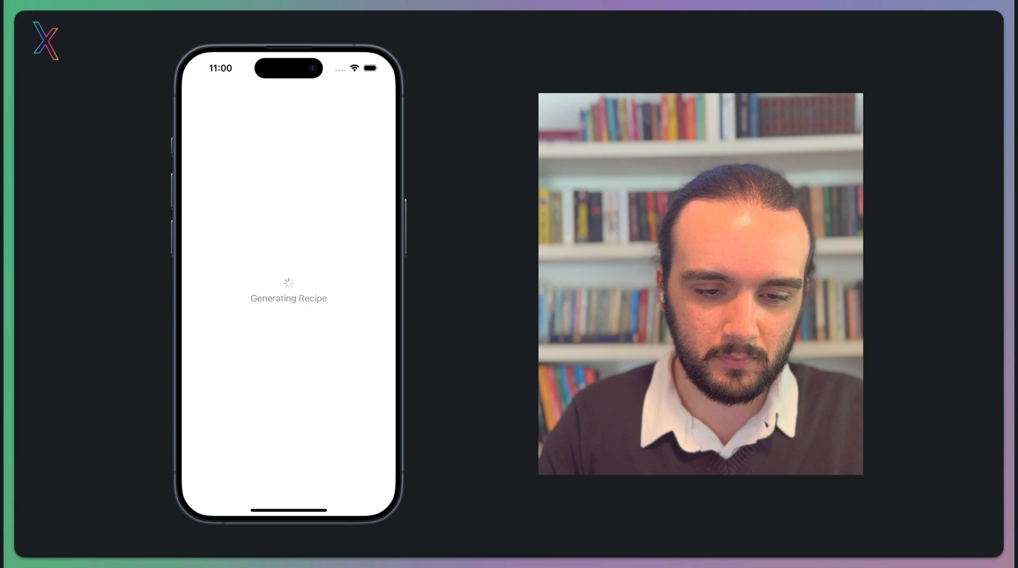